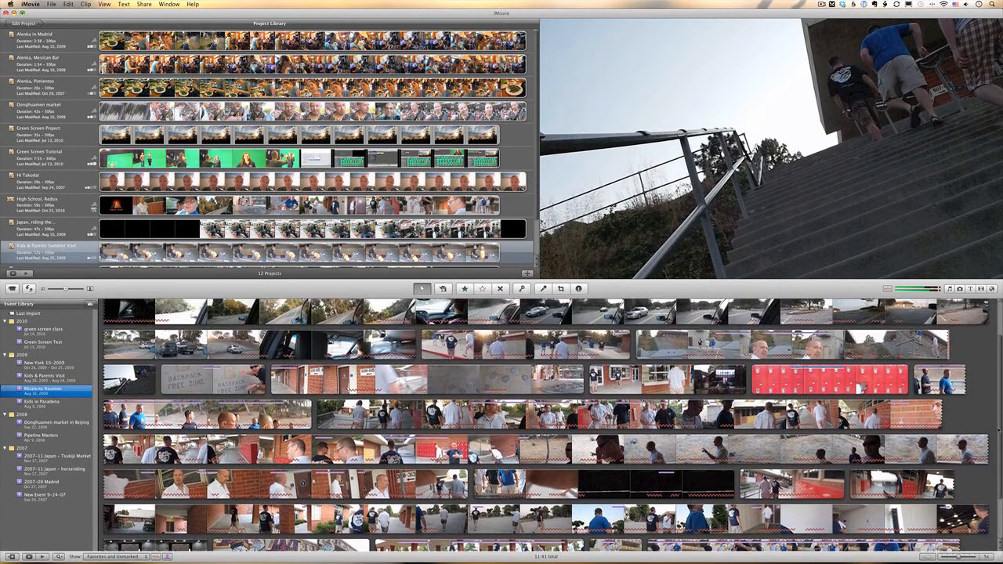
Step: Start a new project and scroll the themes list down to the Movie Trailers section
{"action": "left_click", "coordinate": [44, 389]}
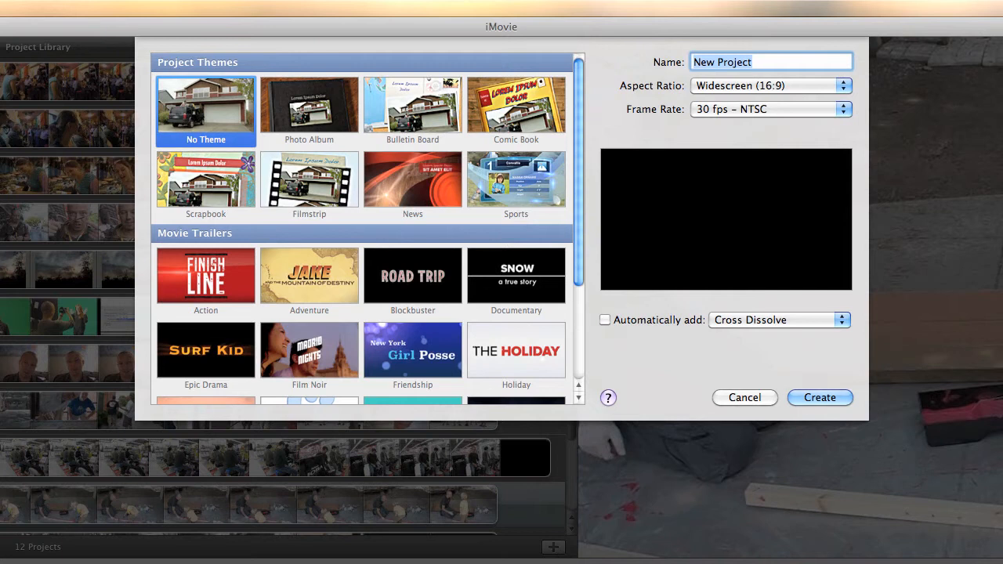
{"action": "mouse_move", "coordinate": [605, 239]}
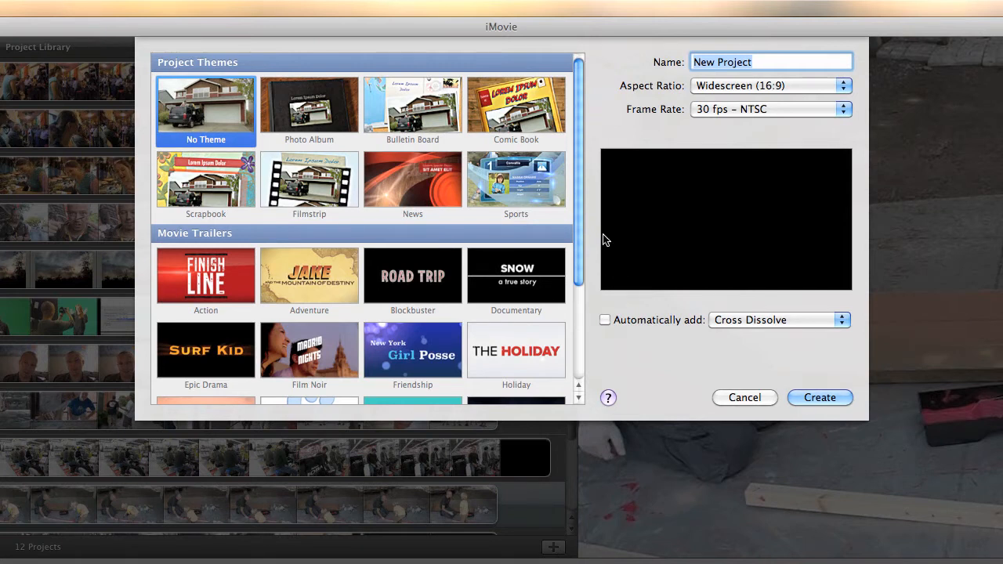
{"action": "scroll", "scroll_direction": "down", "scroll_amount": 3}
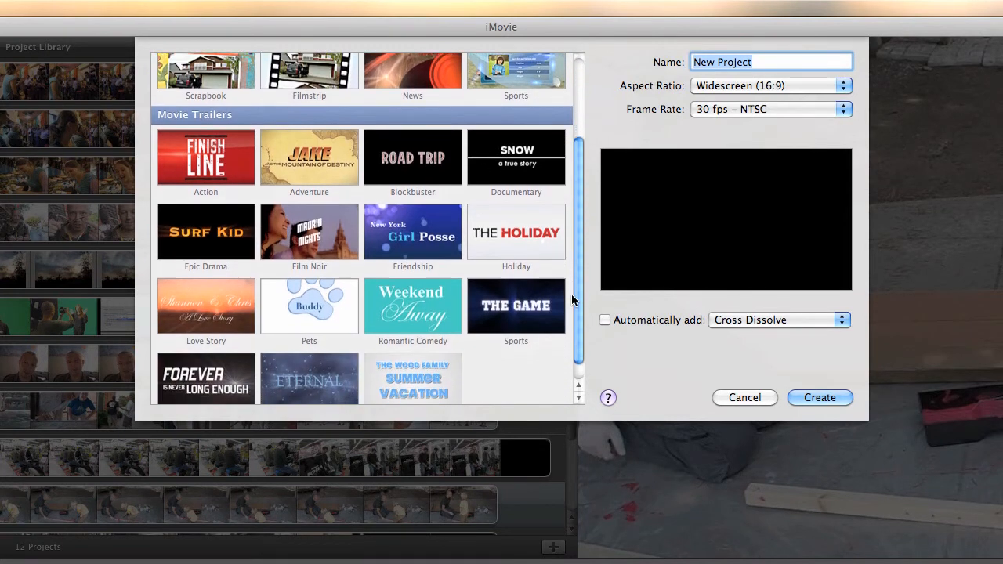
{"action": "scroll", "scroll_direction": "down", "scroll_amount": 3}
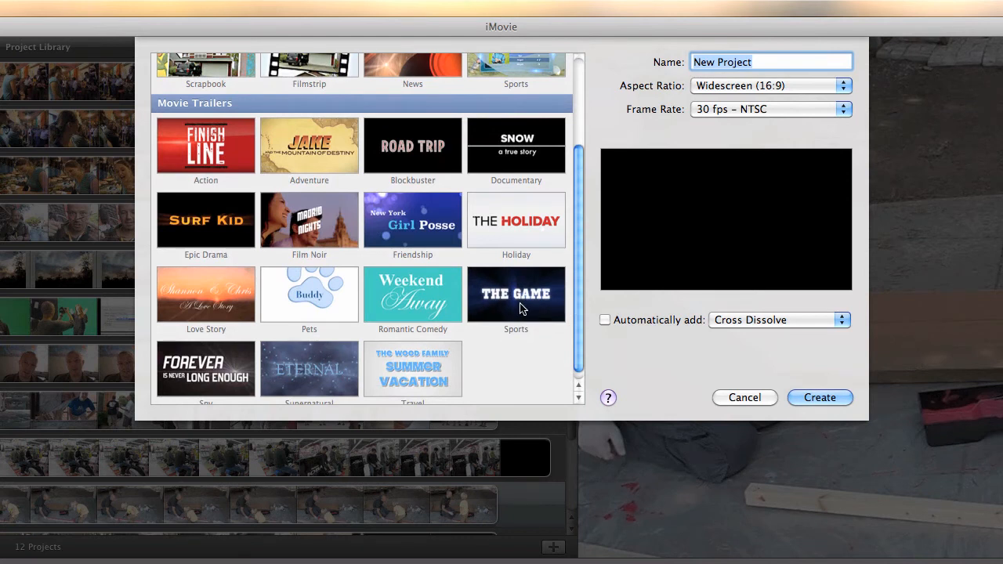
Step: Preview the Film Noir and Travel trailers, then choose the Friendship trailer
{"action": "left_click", "coordinate": [308, 219]}
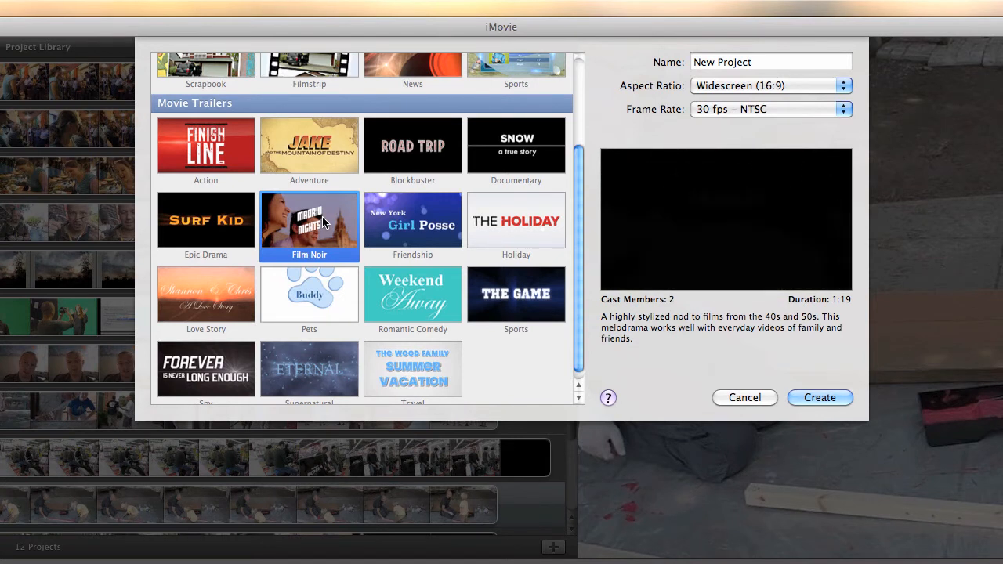
{"action": "left_click", "coordinate": [413, 368]}
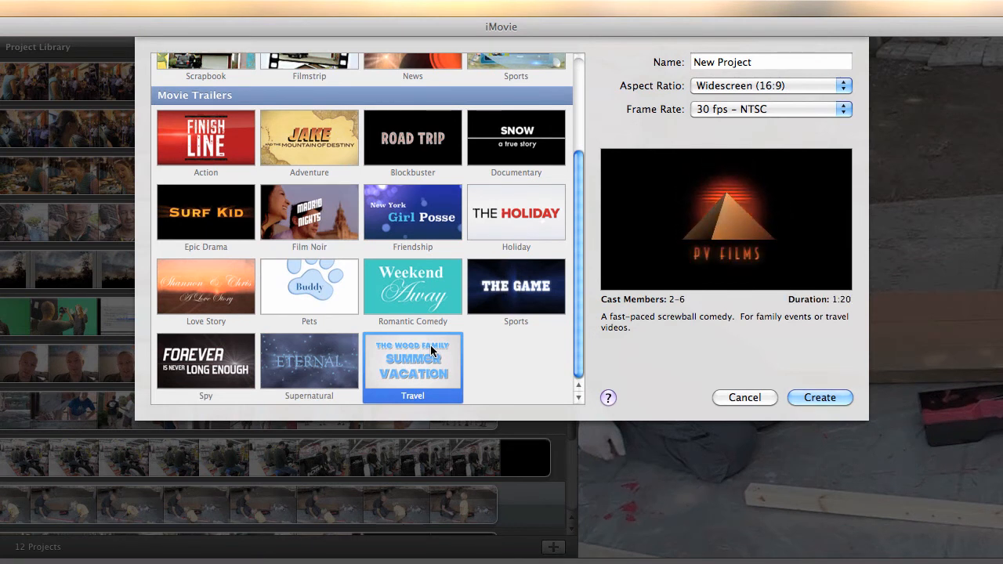
{"action": "left_click", "coordinate": [412, 213]}
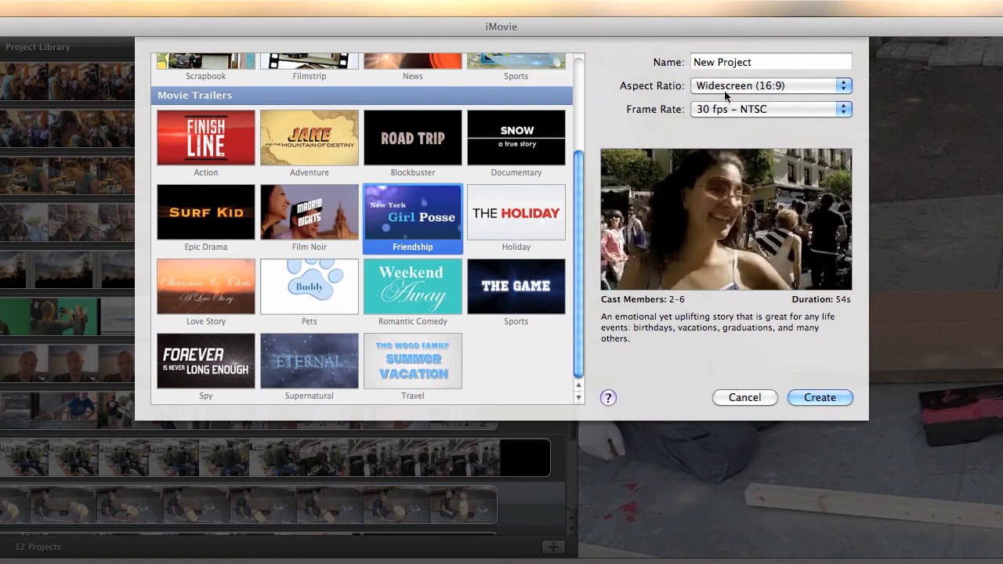
Step: Rename the project, entering 'High School Re' in the Name field
{"action": "left_click", "coordinate": [771, 62]}
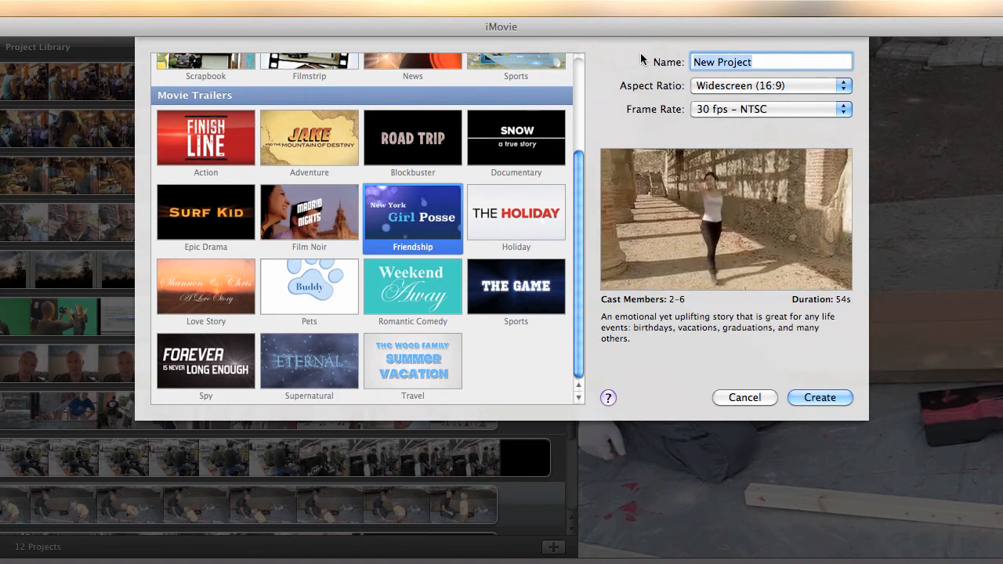
{"action": "type", "text": "High School Re"}
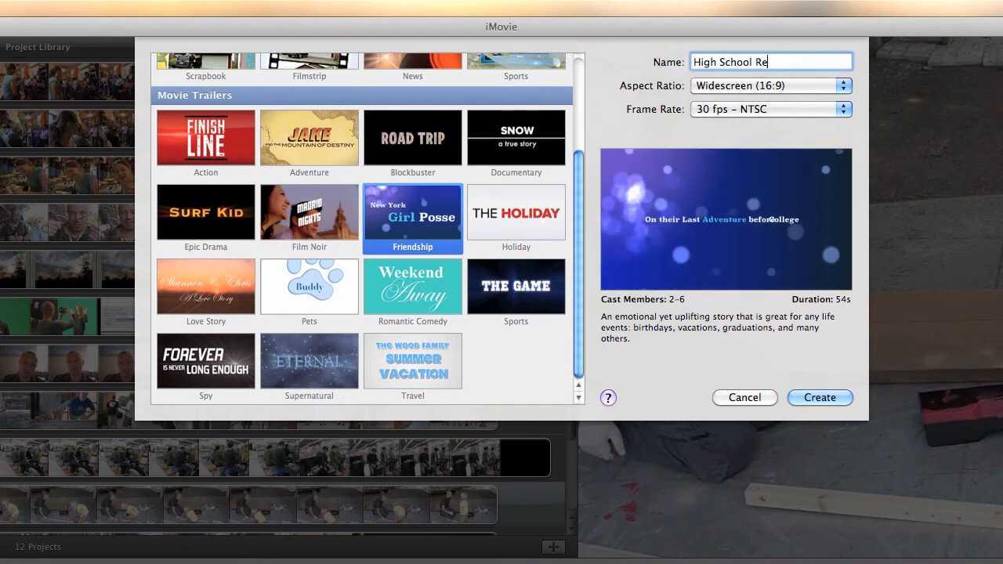